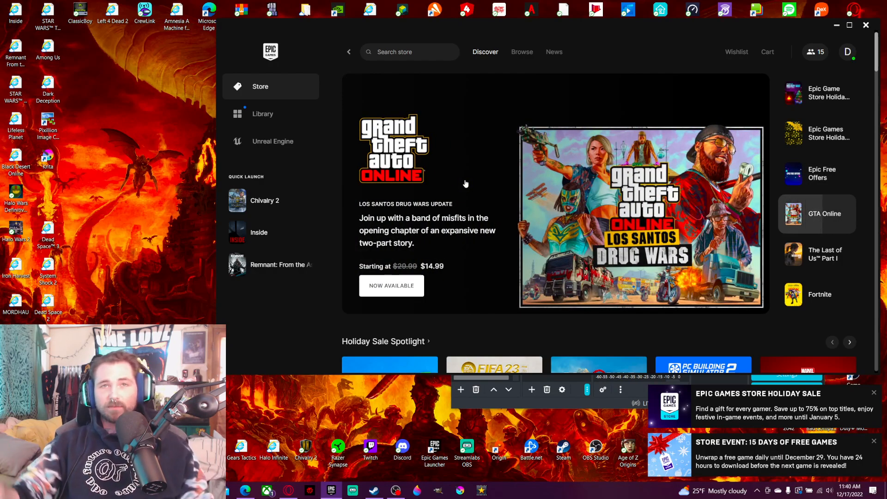
{"action": "scroll", "scroll_direction": "down", "scroll_amount": 3}
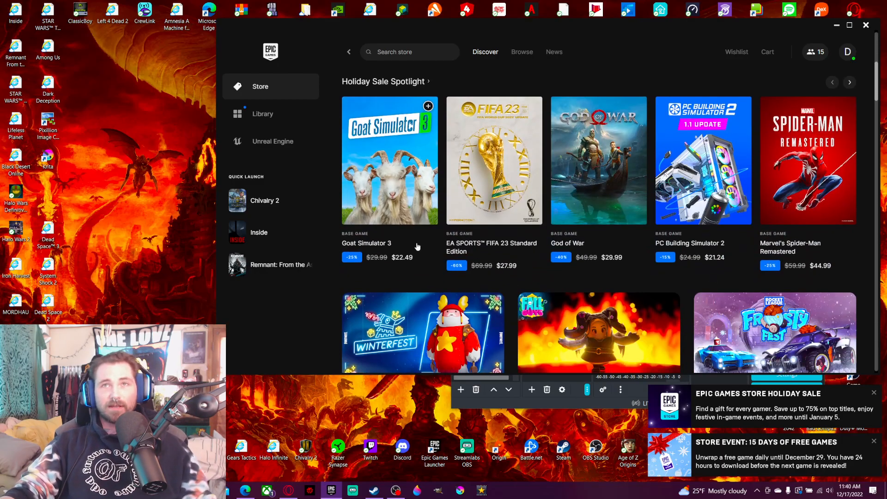
{"action": "scroll", "scroll_direction": "down", "scroll_amount": 3}
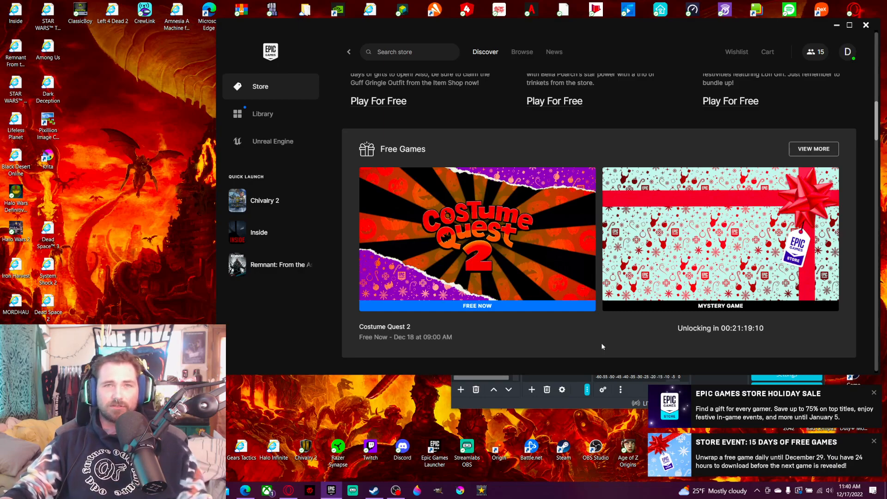
{"action": "mouse_move", "coordinate": [555, 335]}
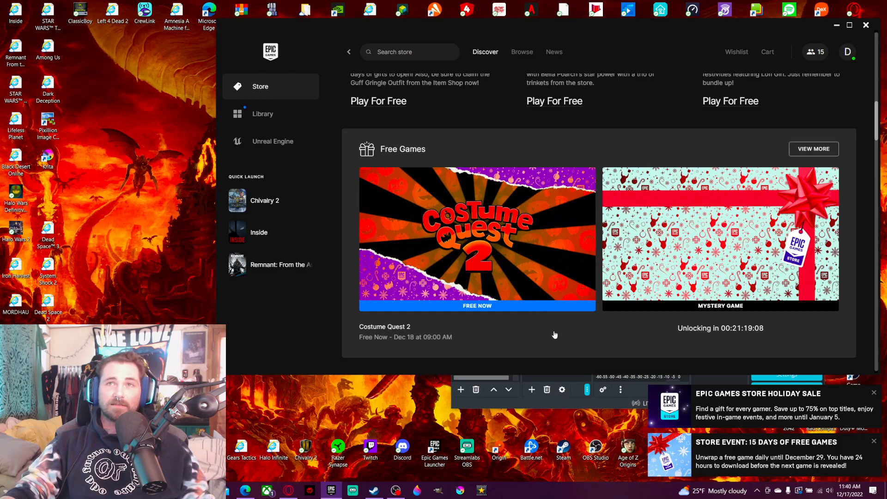